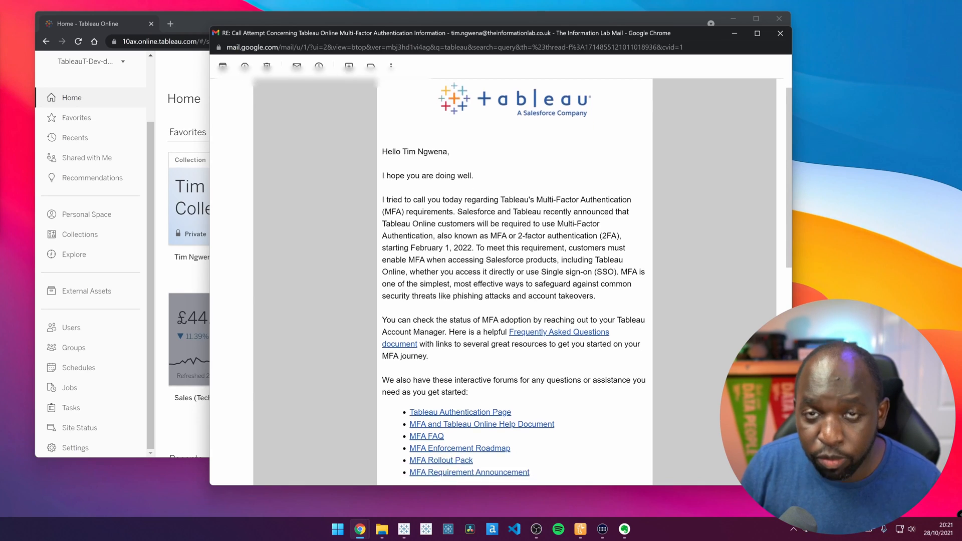
Step: Scroll the Tableau MFA email and follow its 'MFA and Tableau Online Help Document' link
{"action": "scroll", "scroll_direction": "down", "scroll_amount": 3}
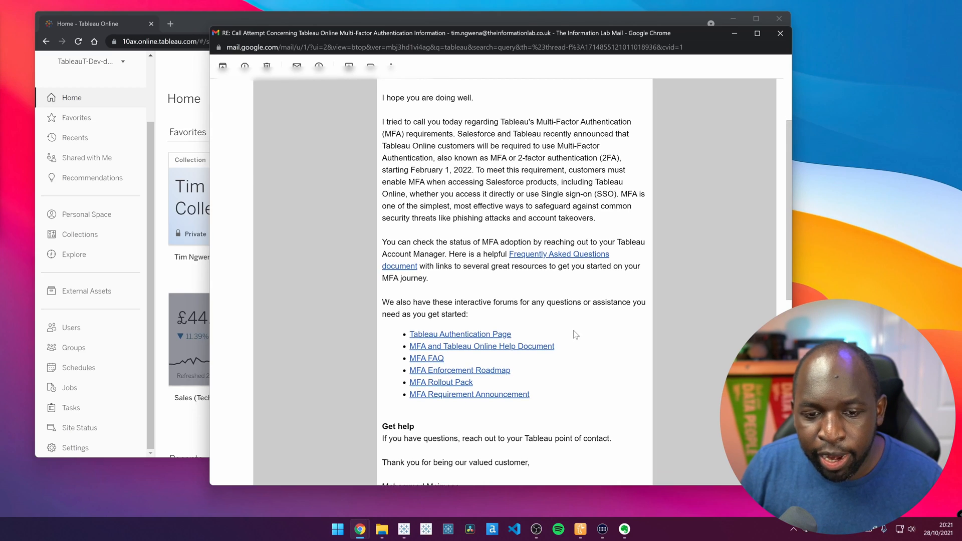
{"action": "scroll", "scroll_direction": "down", "scroll_amount": 3}
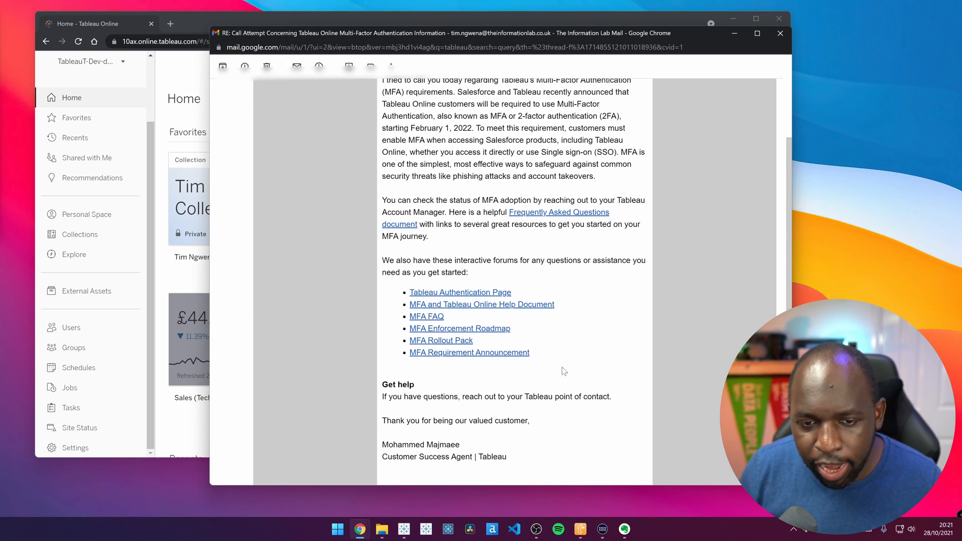
{"action": "mouse_move", "coordinate": [542, 279]}
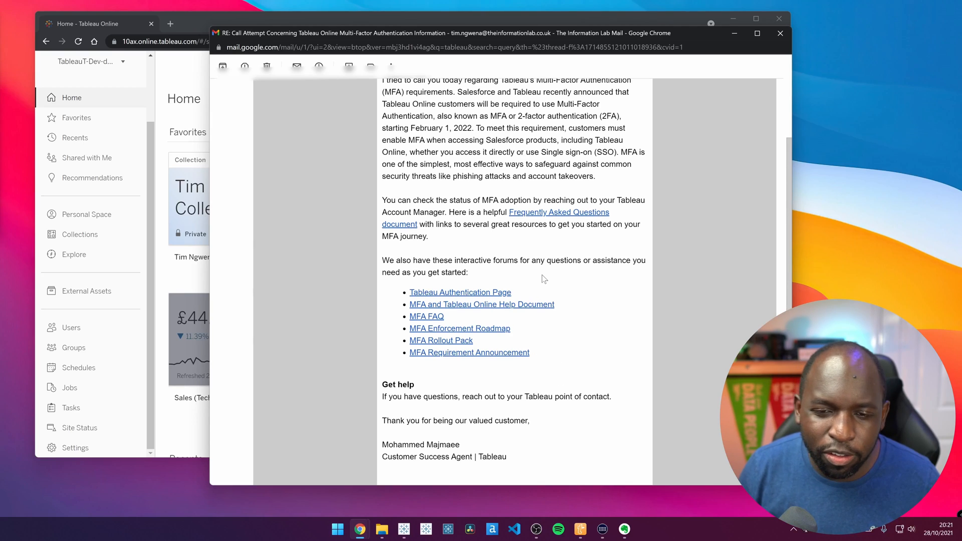
{"action": "mouse_move", "coordinate": [521, 307]}
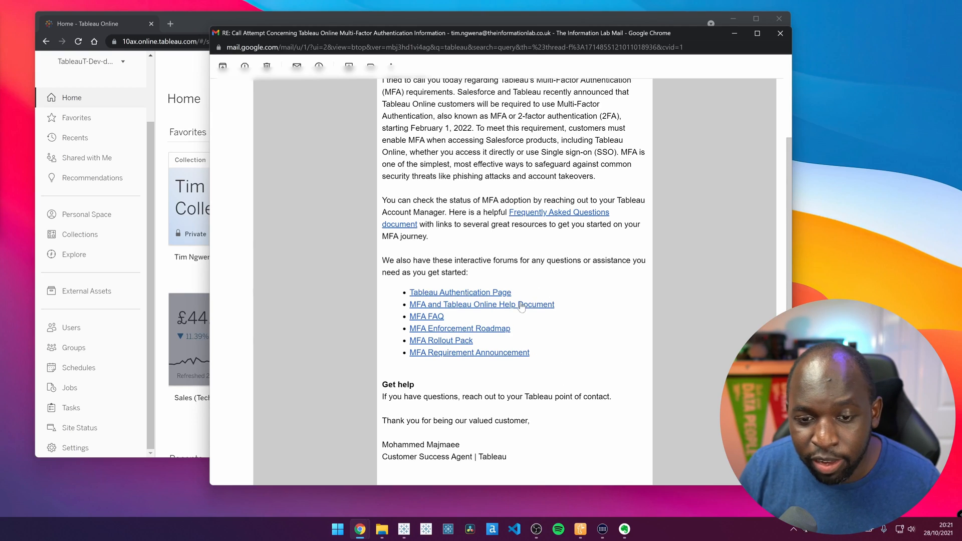
{"action": "left_click", "coordinate": [460, 292]}
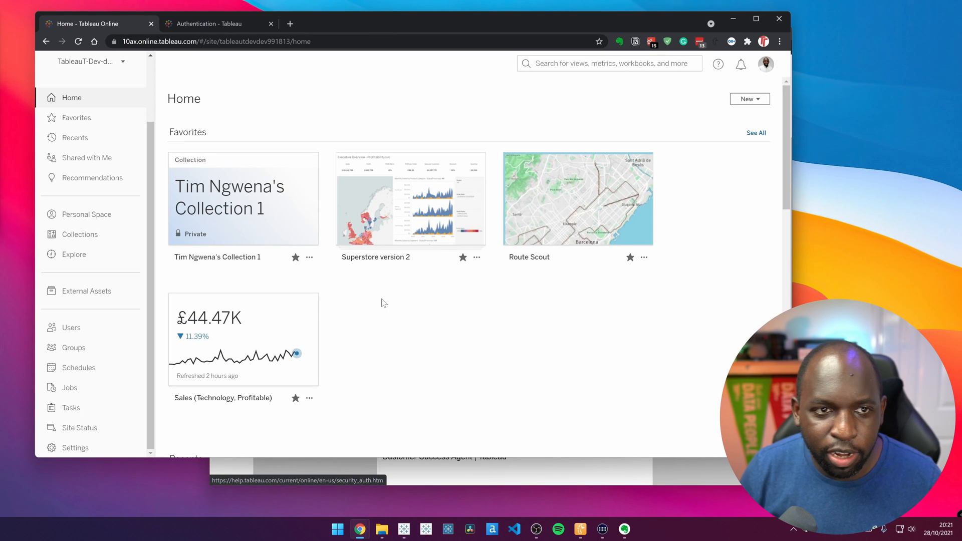
Step: Switch to the newly opened Tableau authentication help tab and scroll through it
{"action": "left_click", "coordinate": [209, 24]}
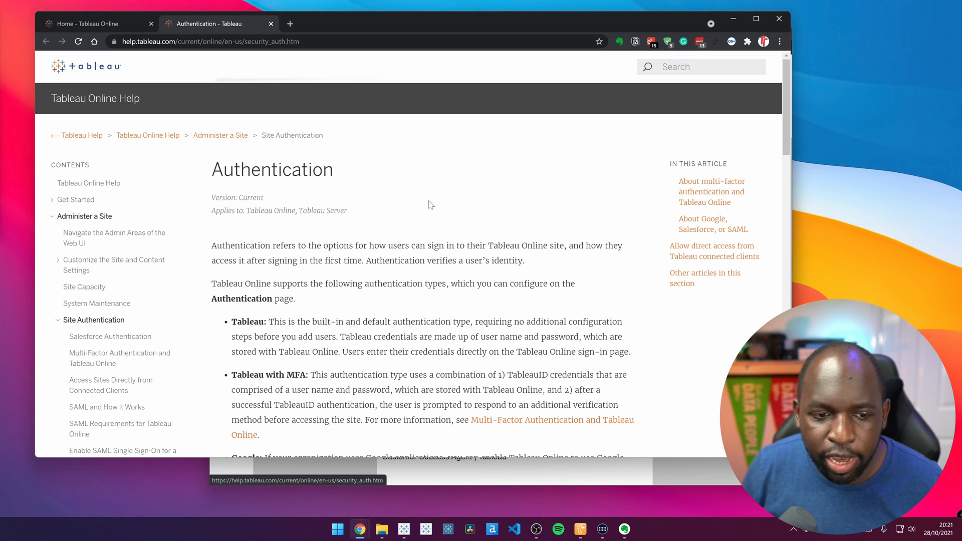
{"action": "scroll", "scroll_direction": "down", "scroll_amount": 3}
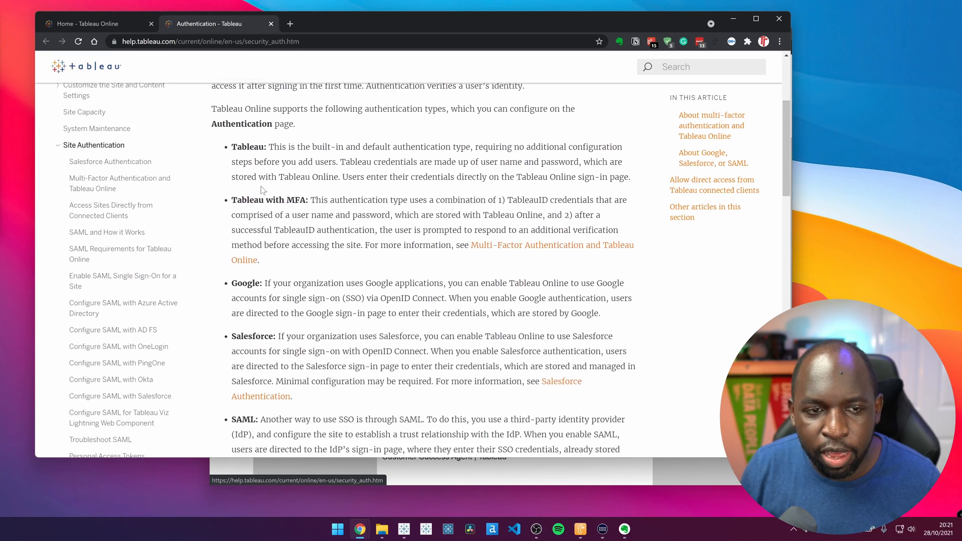
{"action": "scroll", "scroll_direction": "down", "scroll_amount": 3}
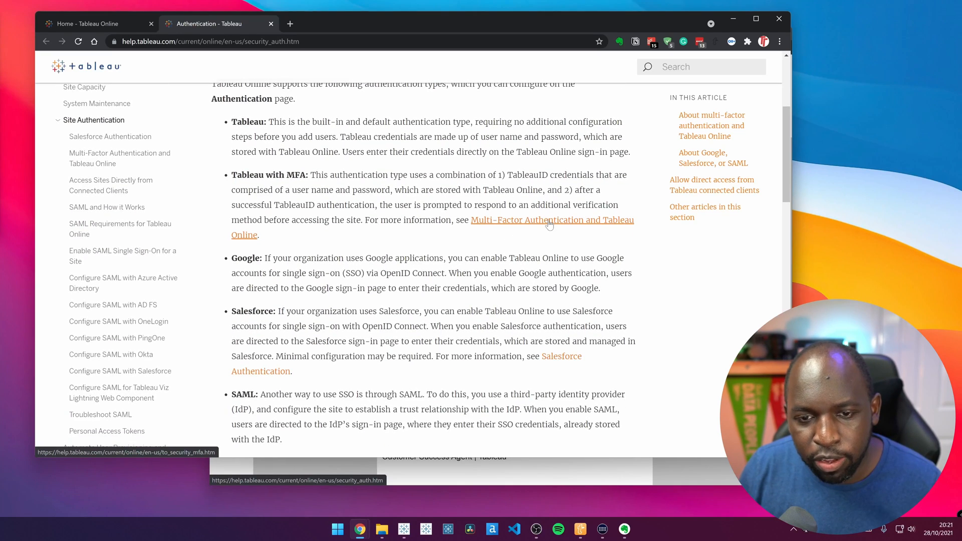
Step: Open the 'Multi-Factor Authentication and Tableau Online' article and read through its verification methods
{"action": "left_click", "coordinate": [551, 219]}
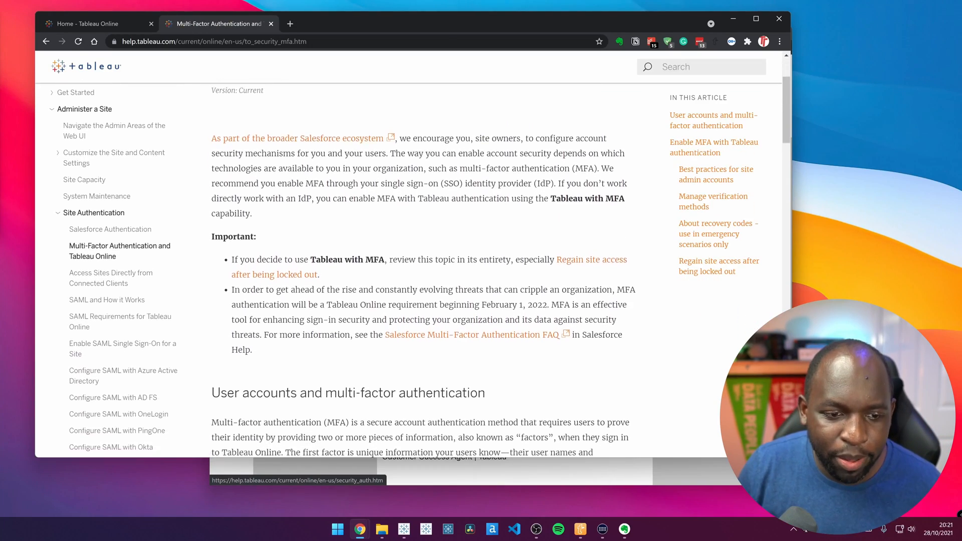
{"action": "scroll", "scroll_direction": "down", "scroll_amount": 3}
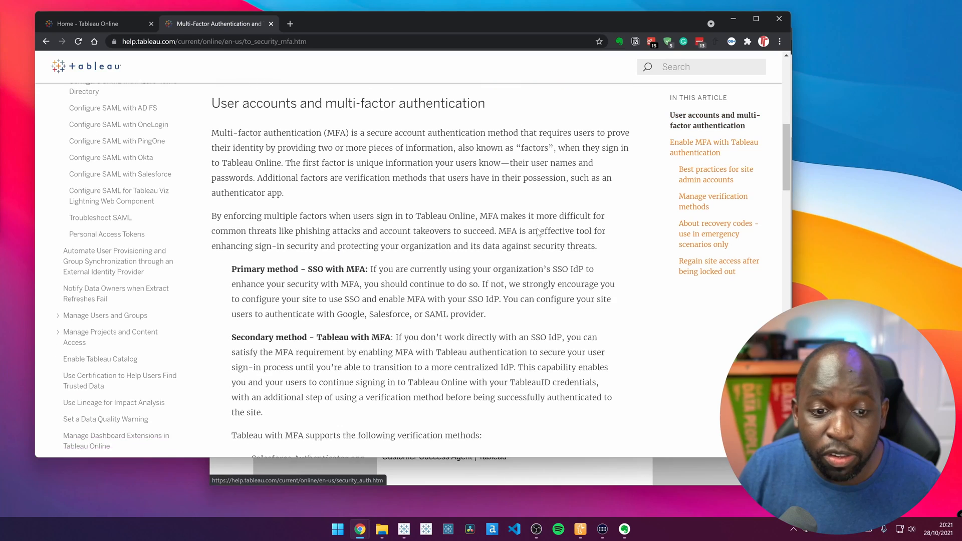
{"action": "scroll", "scroll_direction": "down", "scroll_amount": 3}
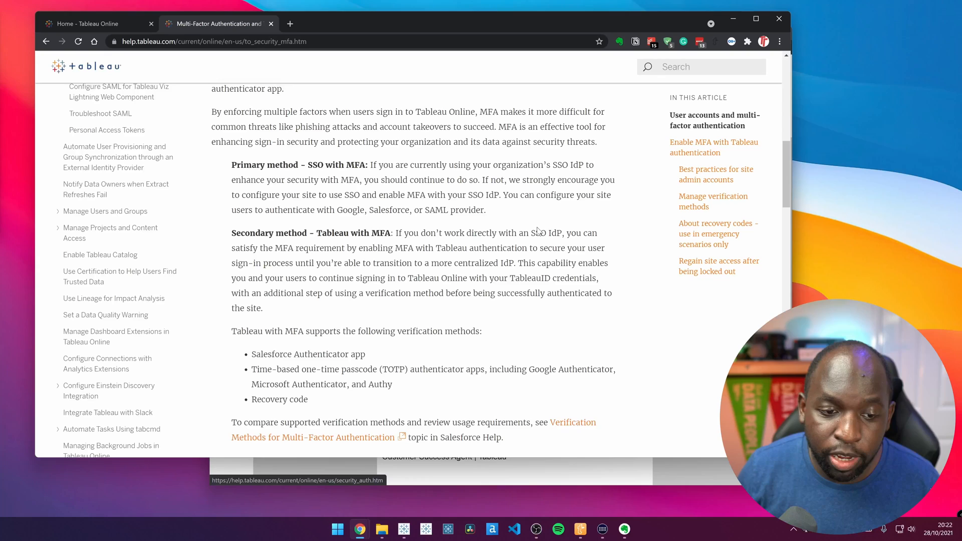
{"action": "scroll", "scroll_direction": "down", "scroll_amount": 3}
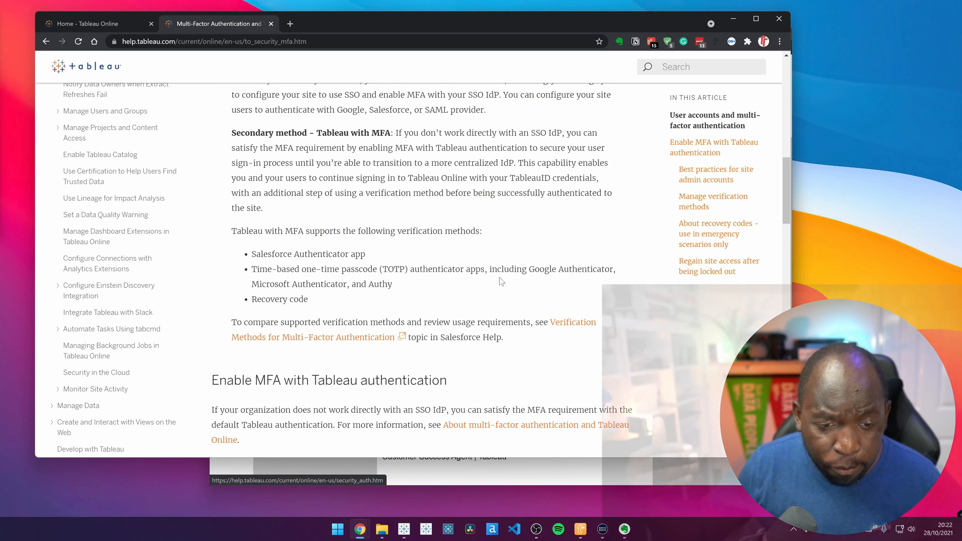
{"action": "scroll", "scroll_direction": "down", "scroll_amount": 3}
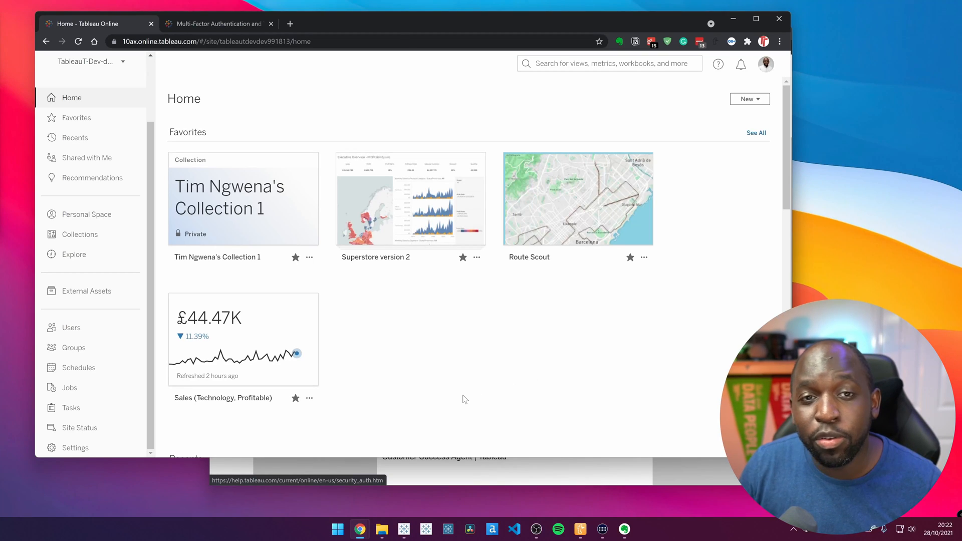
{"action": "mouse_move", "coordinate": [457, 386]}
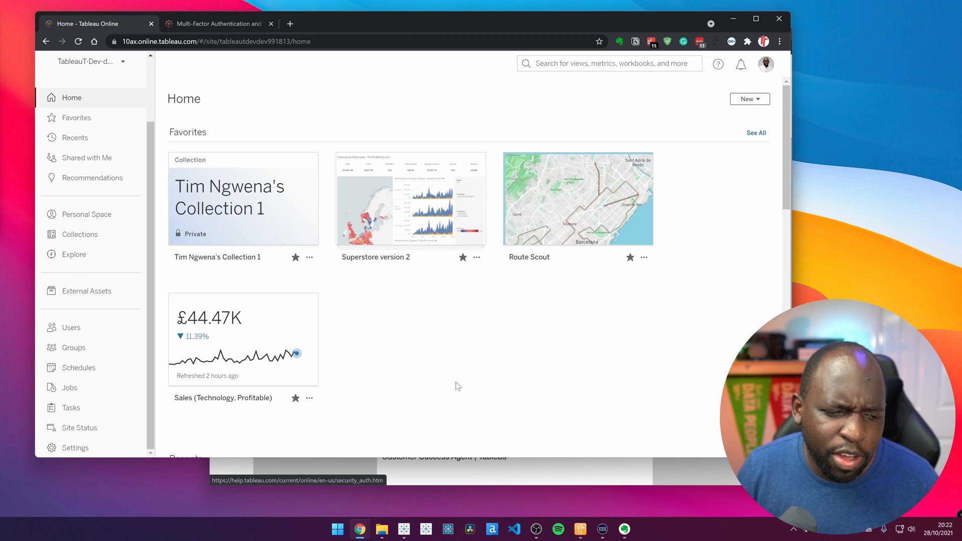
{"action": "mouse_move", "coordinate": [414, 361]}
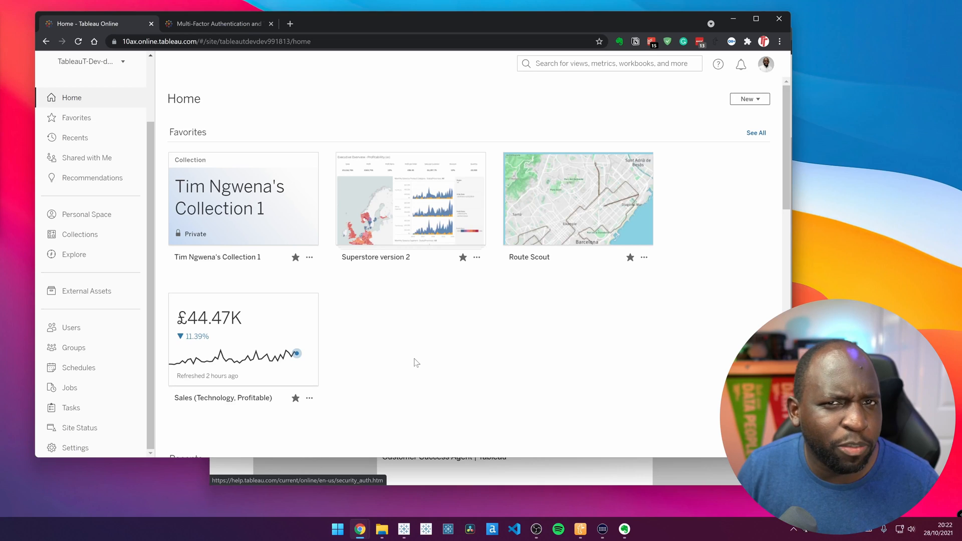
Step: Open Site Users and view a user's Authentication options without changing them
{"action": "left_click", "coordinate": [71, 327]}
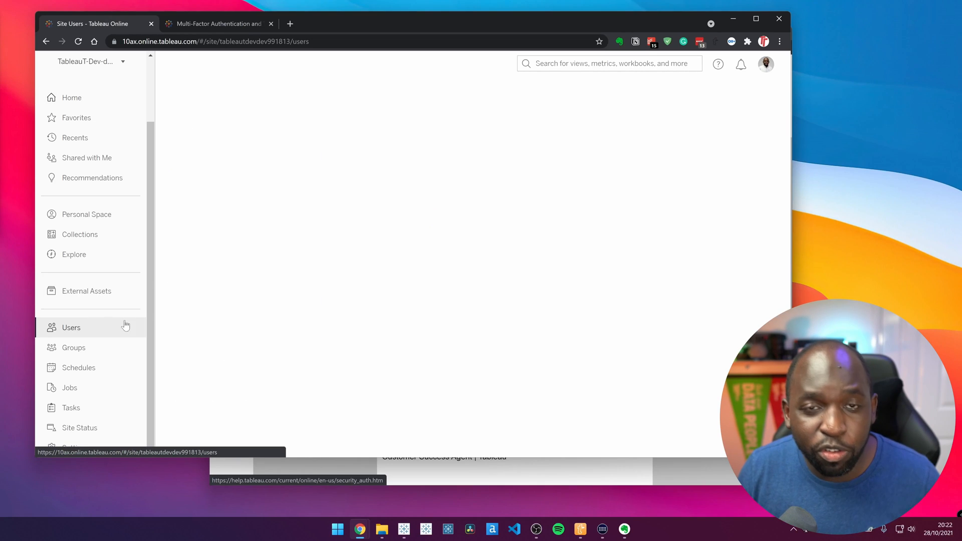
{"action": "left_click", "coordinate": [71, 327]}
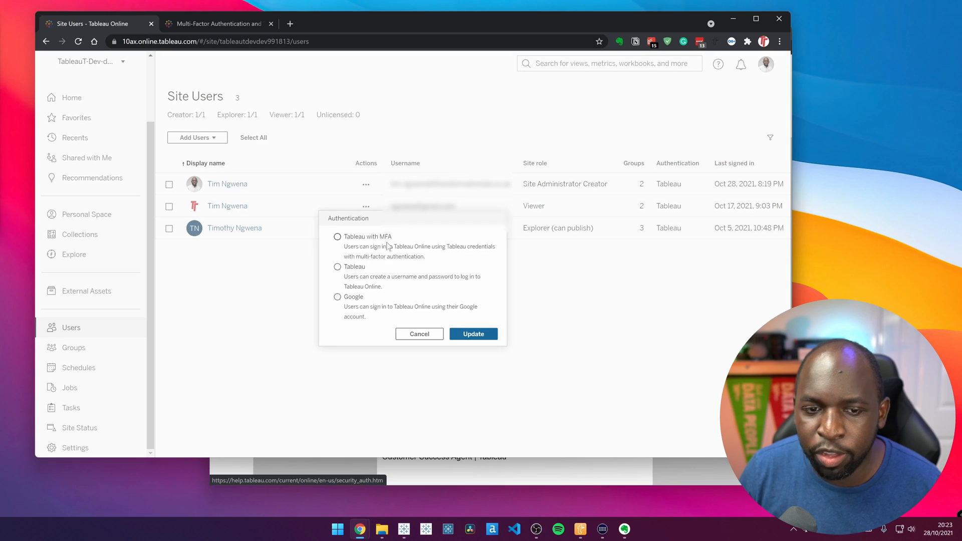
{"action": "left_click", "coordinate": [418, 333]}
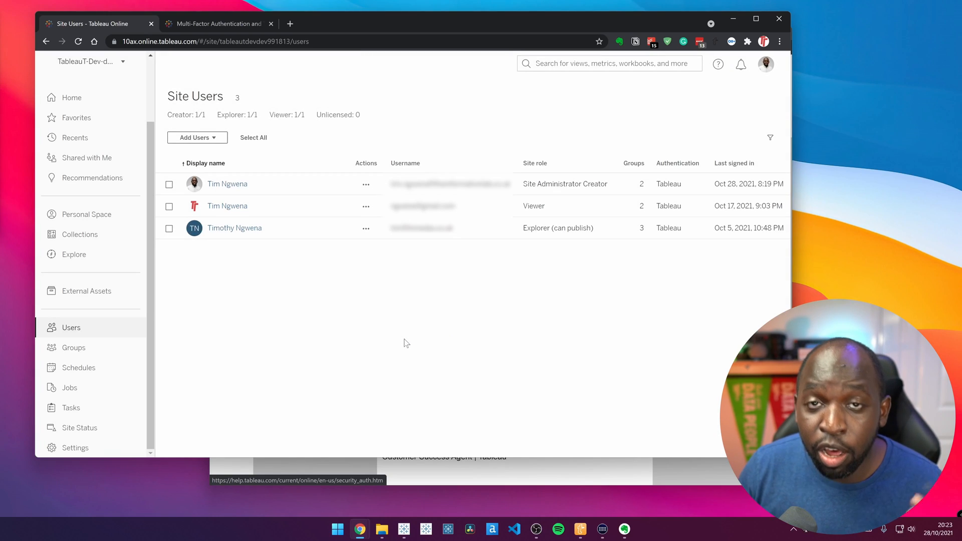
Step: Select all three site users and bring up their actions menu
{"action": "left_click", "coordinate": [169, 206]}
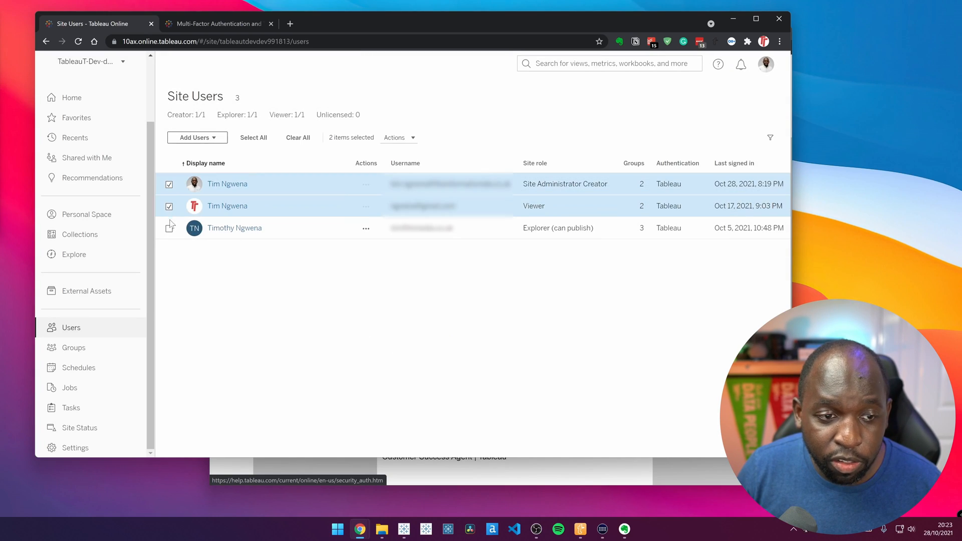
{"action": "left_click", "coordinate": [169, 227]}
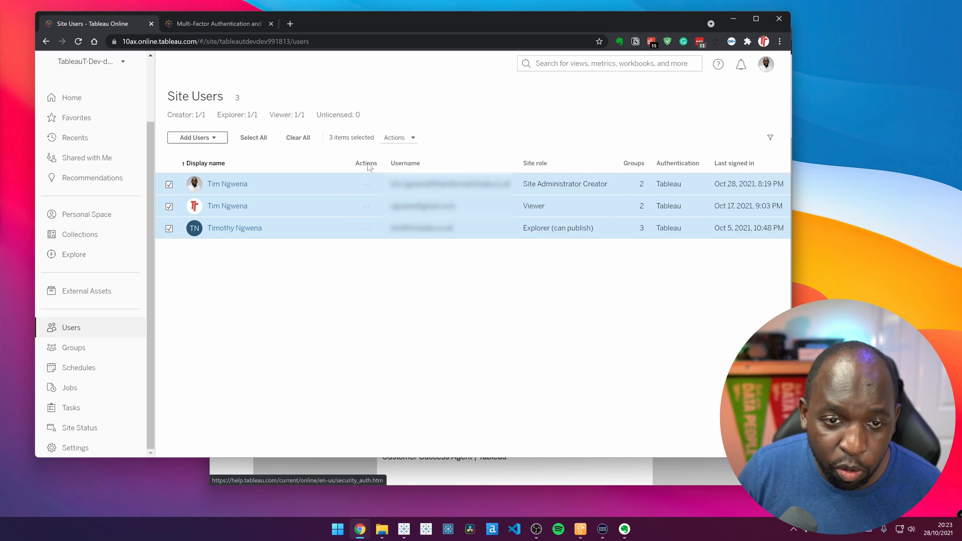
{"action": "left_click", "coordinate": [396, 137]}
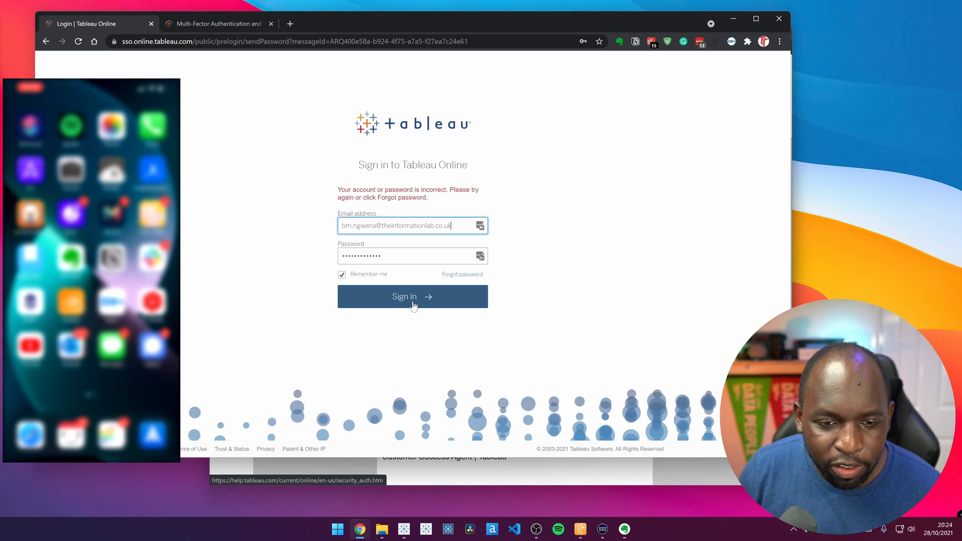
Step: Sign back in to reach the Register a Verification Method page
{"action": "left_click", "coordinate": [412, 295]}
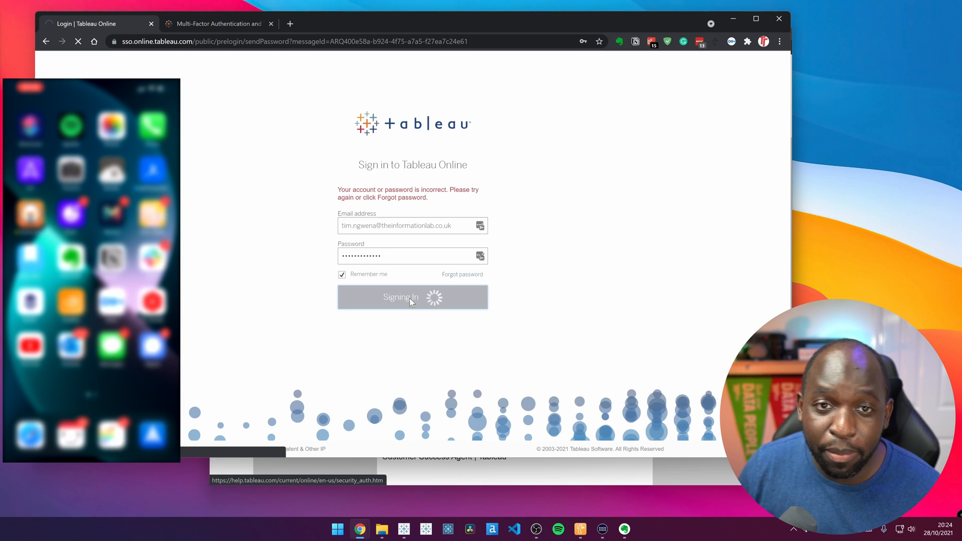
{"action": "left_click", "coordinate": [413, 296]}
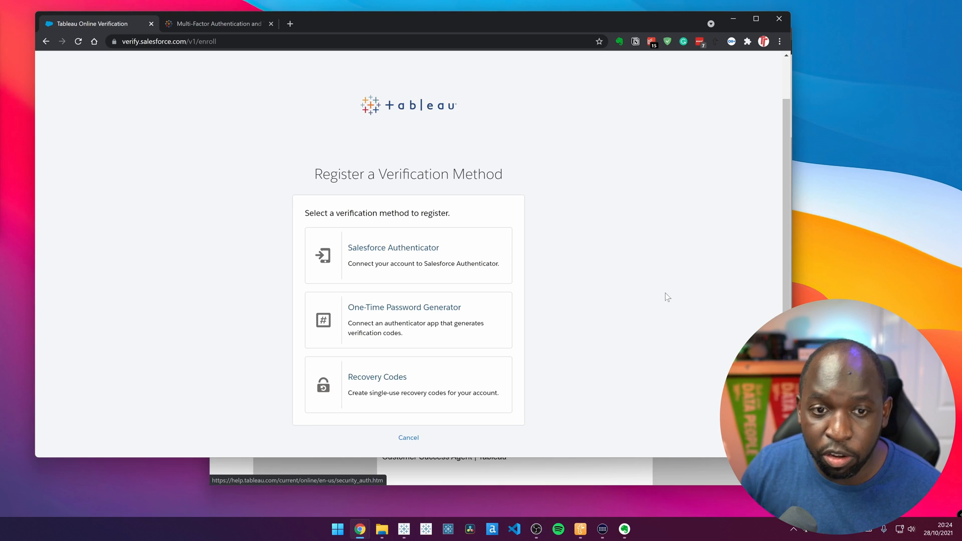
{"action": "mouse_move", "coordinate": [554, 315]}
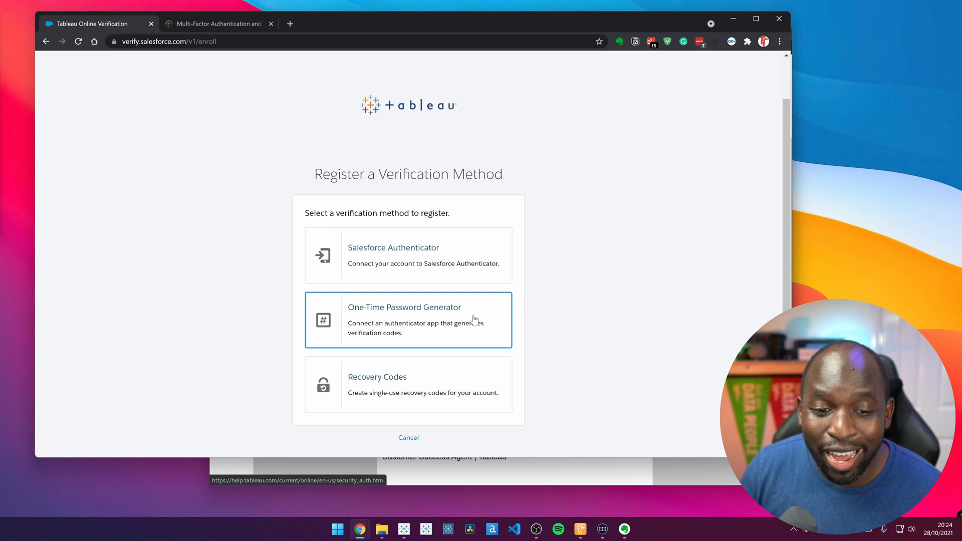
Step: Choose the One-Time Password Generator method to display the authenticator QR code
{"action": "left_click", "coordinate": [407, 319]}
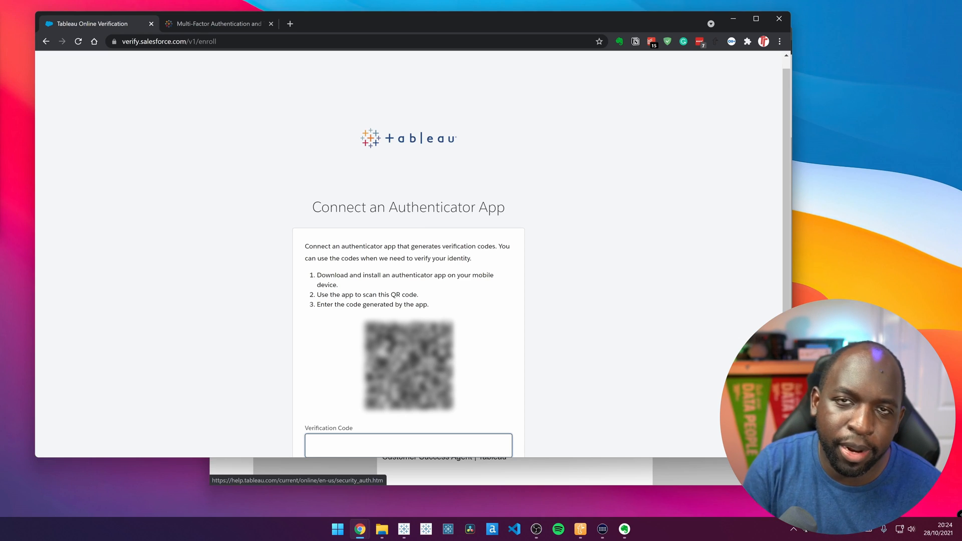
Step: Enter the phone authenticator's verification code and connect the app
{"action": "left_click", "coordinate": [407, 445]}
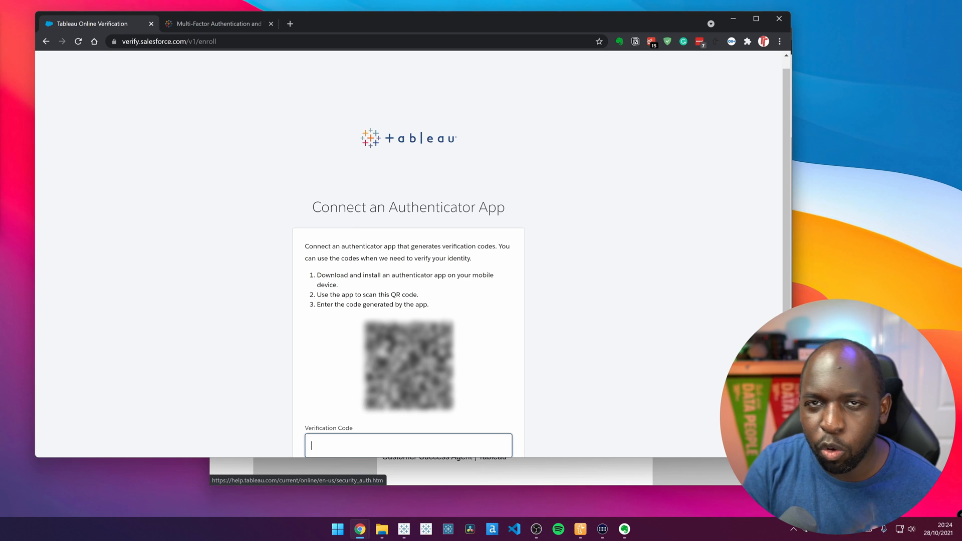
{"action": "mouse_move", "coordinate": [593, 267]}
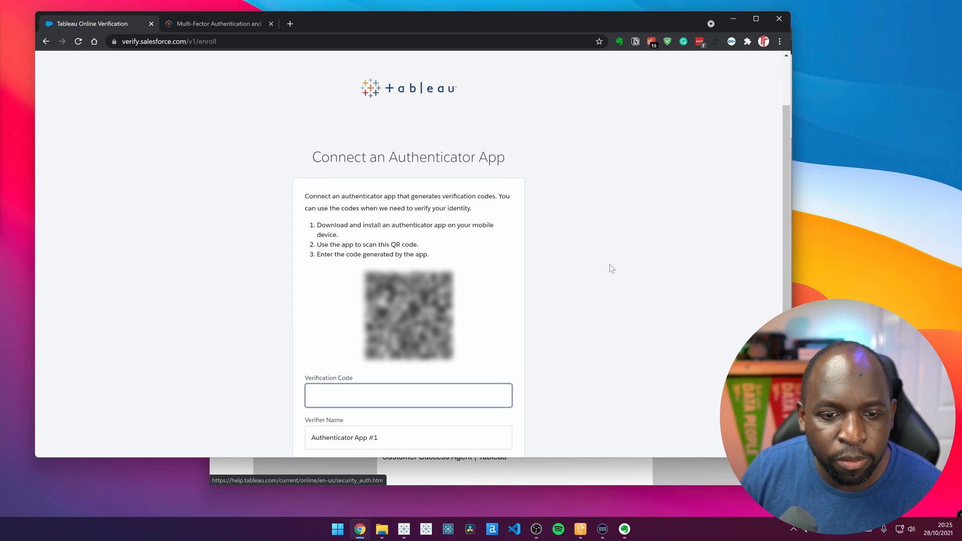
{"action": "scroll", "scroll_direction": "down", "scroll_amount": 3}
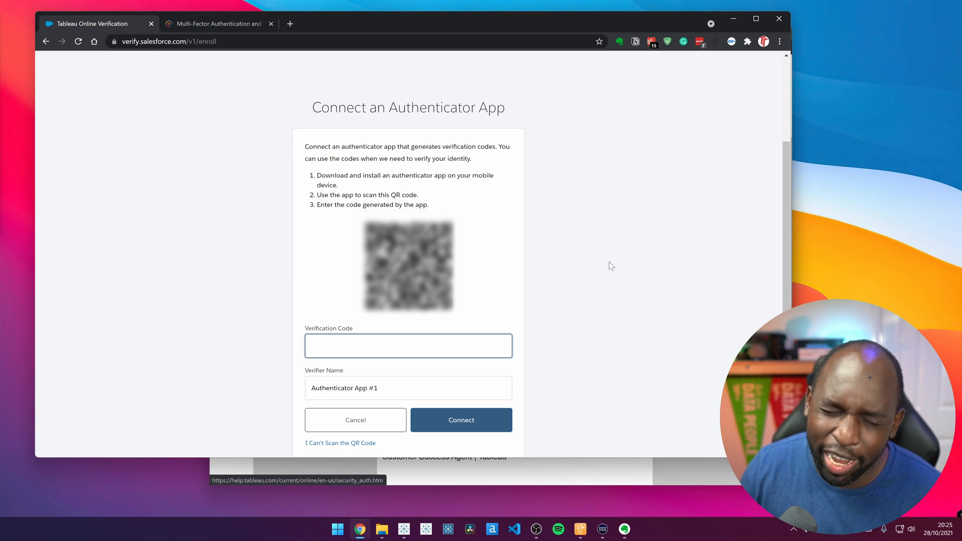
{"action": "left_click", "coordinate": [407, 345]}
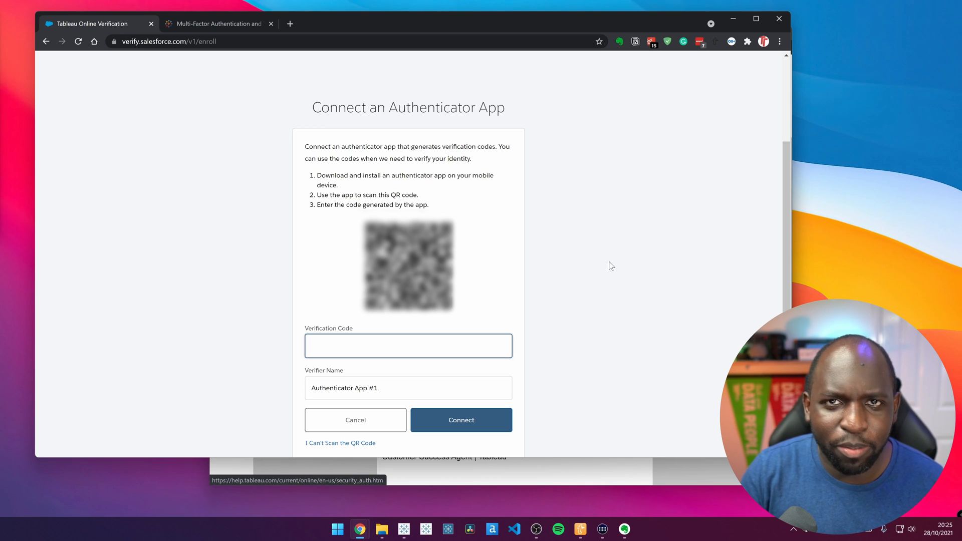
{"action": "left_click", "coordinate": [407, 345]}
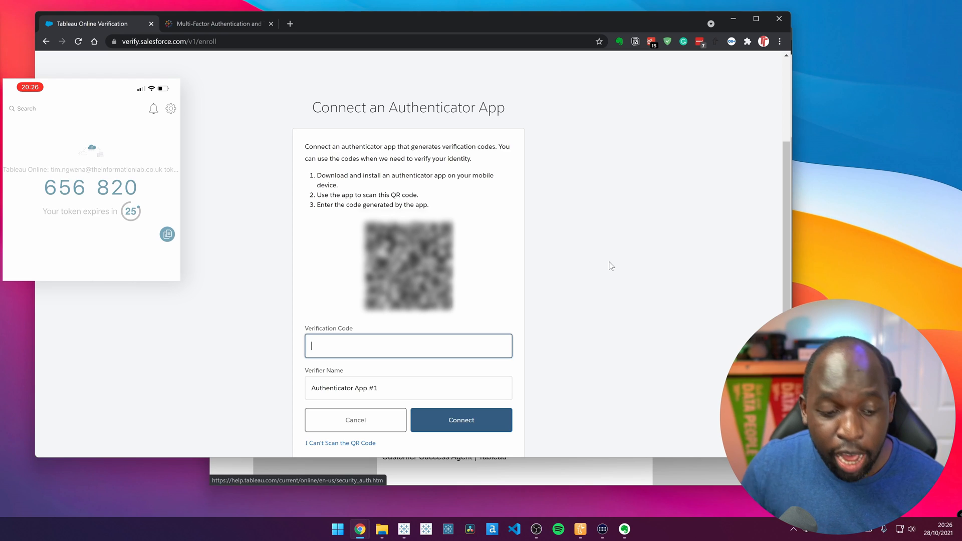
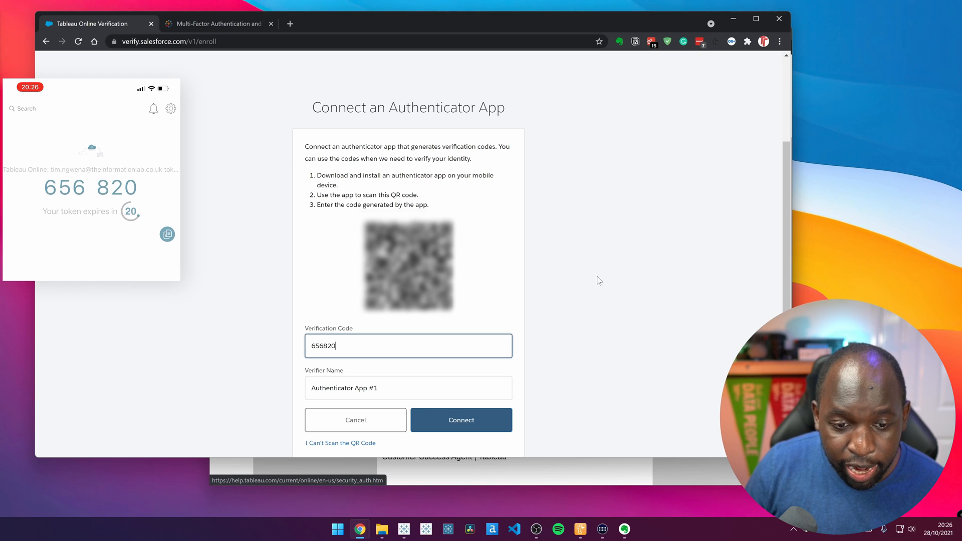
{"action": "left_click", "coordinate": [460, 420]}
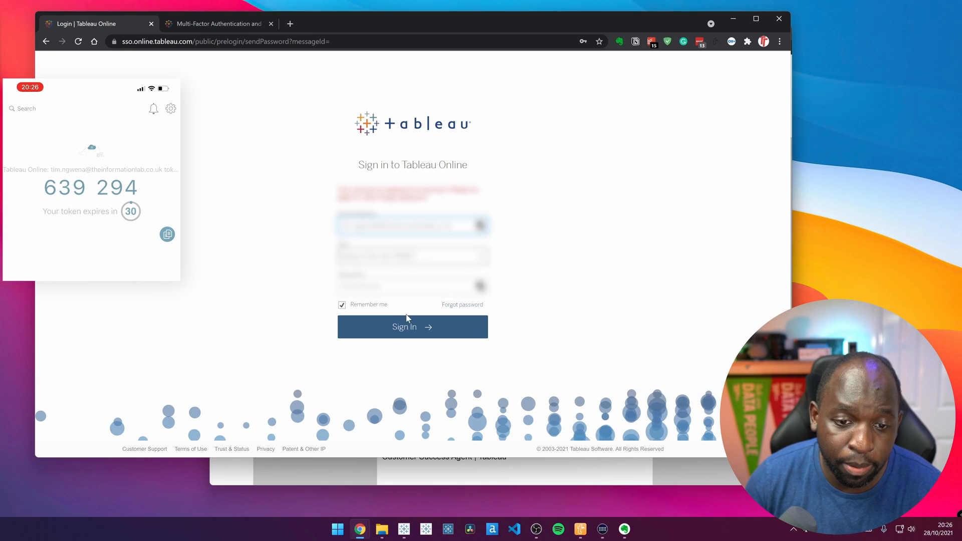
Step: Sign in again and pass Verify Your Identity with the authenticator app code
{"action": "left_click", "coordinate": [412, 326]}
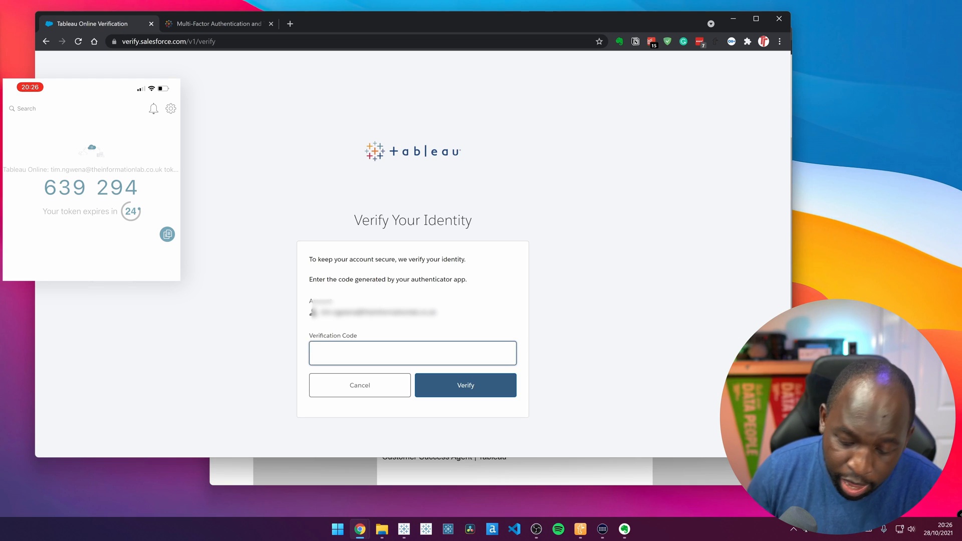
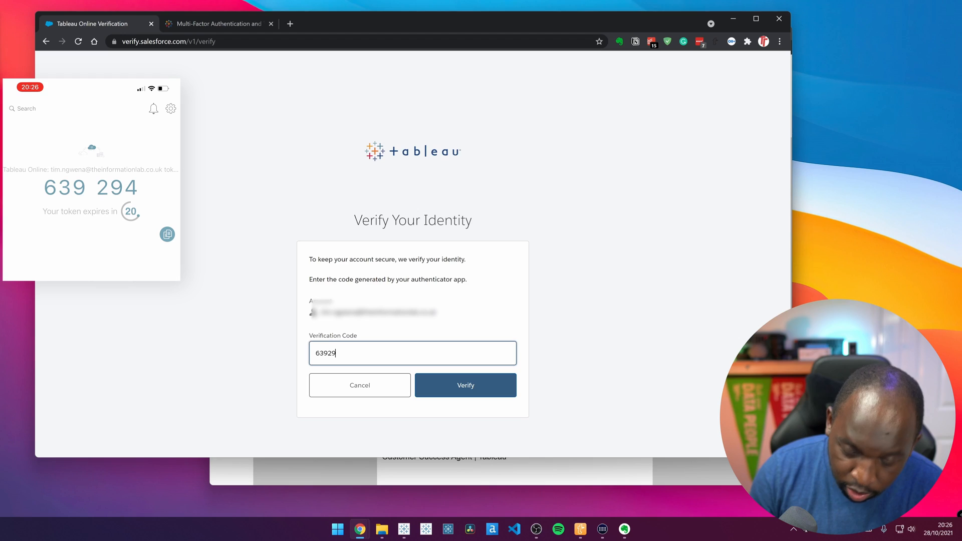
{"action": "left_click", "coordinate": [465, 385]}
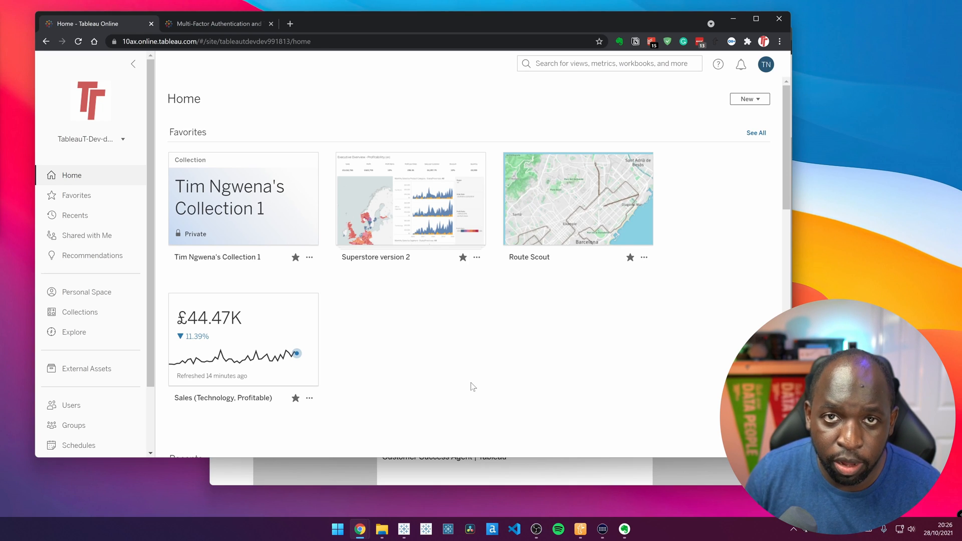
Step: Go from Users through My Account Settings to Manage MFA Verification Methods
{"action": "left_click", "coordinate": [71, 405]}
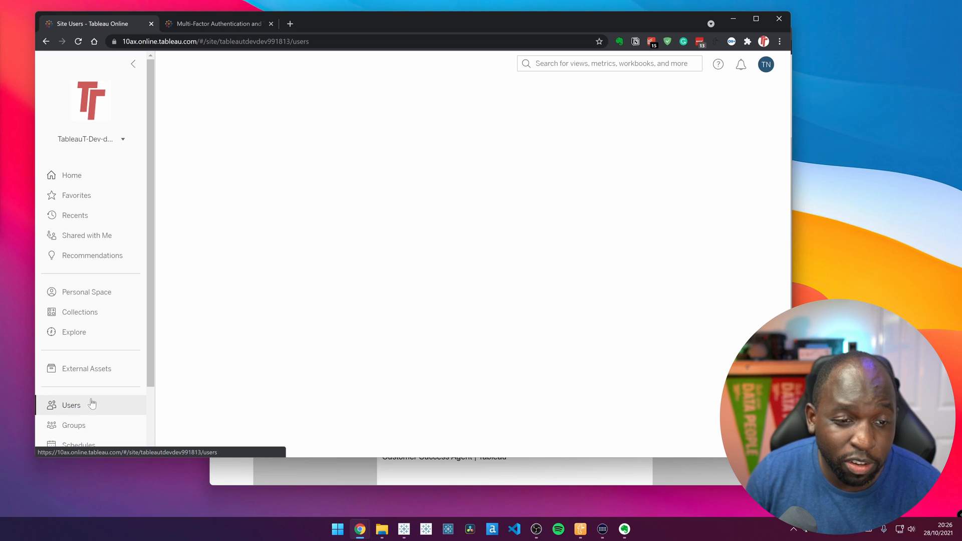
{"action": "left_click", "coordinate": [72, 405]}
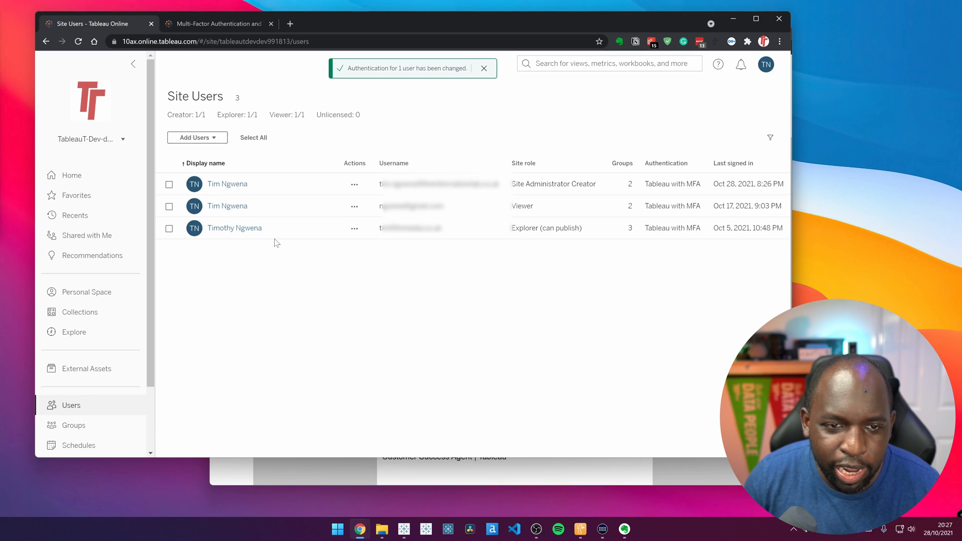
{"action": "left_click", "coordinate": [765, 63]}
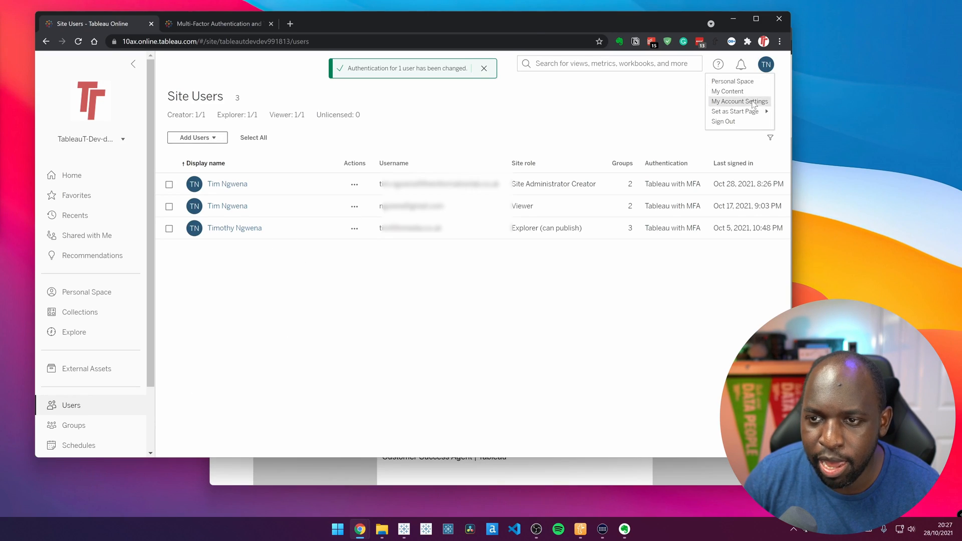
{"action": "left_click", "coordinate": [739, 100]}
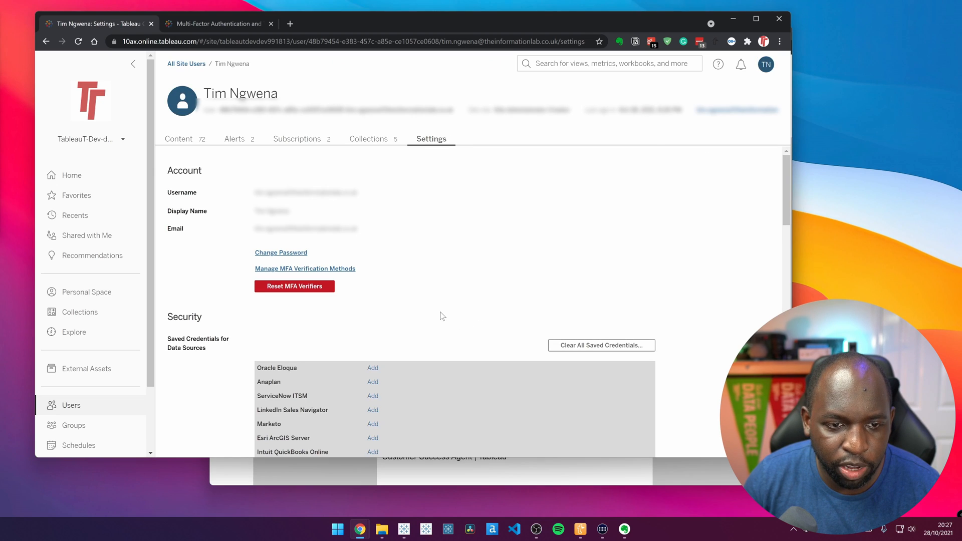
{"action": "mouse_move", "coordinate": [340, 262]}
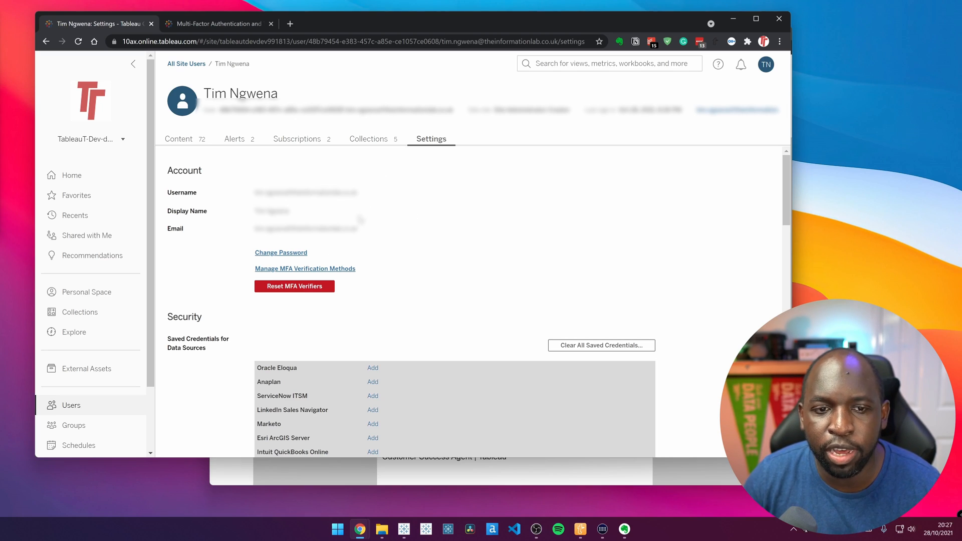
{"action": "left_click", "coordinate": [303, 268]}
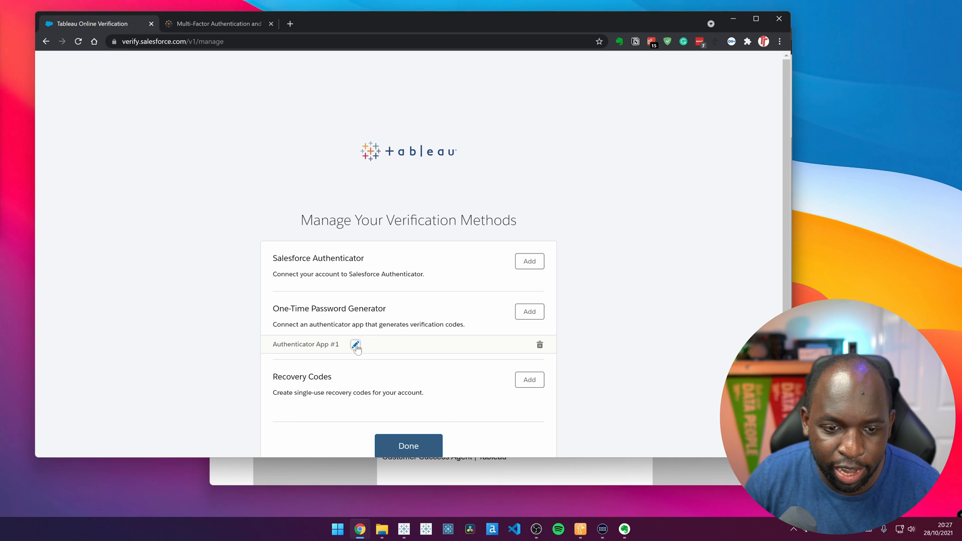
Step: Rename Authenticator App #1 to 'authy' and add Recovery Codes as a method
{"action": "left_click", "coordinate": [355, 344]}
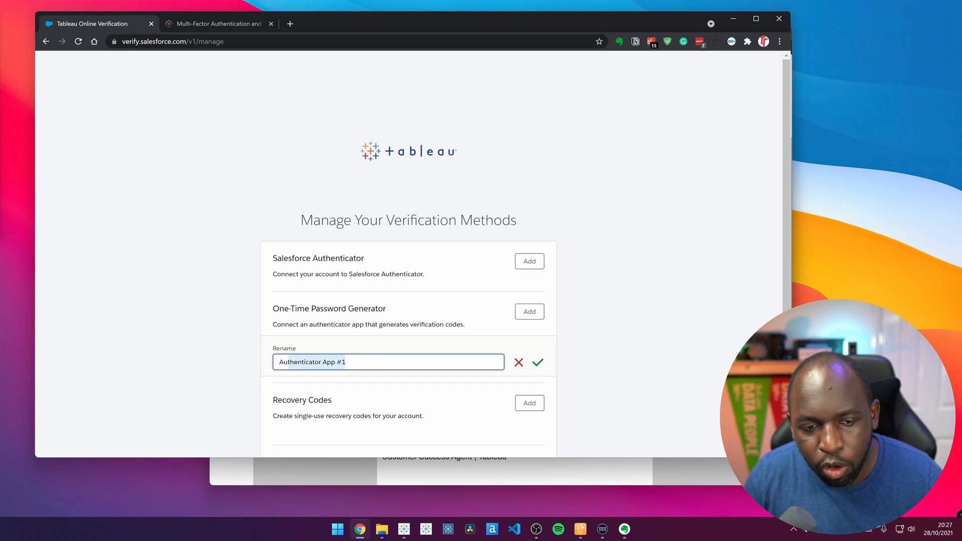
{"action": "type", "text": "authy"}
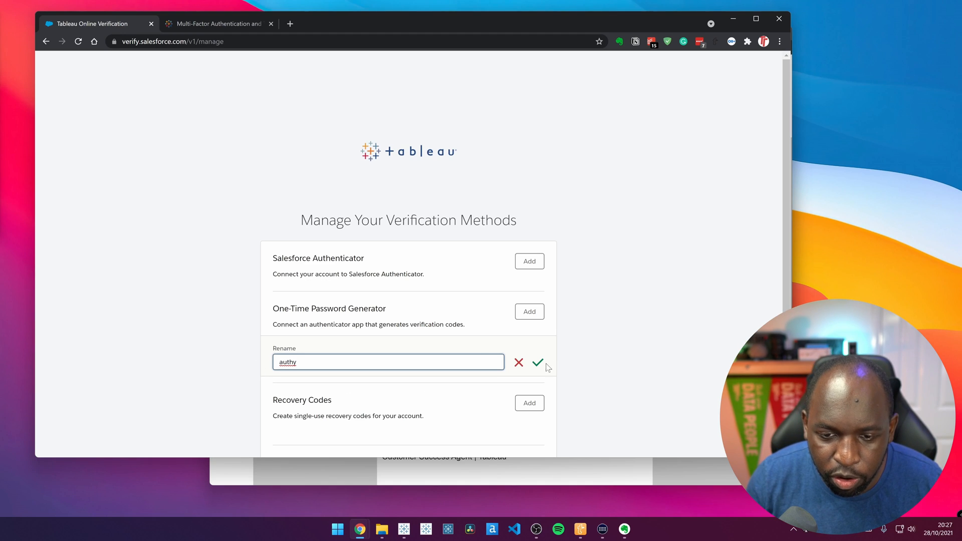
{"action": "left_click", "coordinate": [537, 363]}
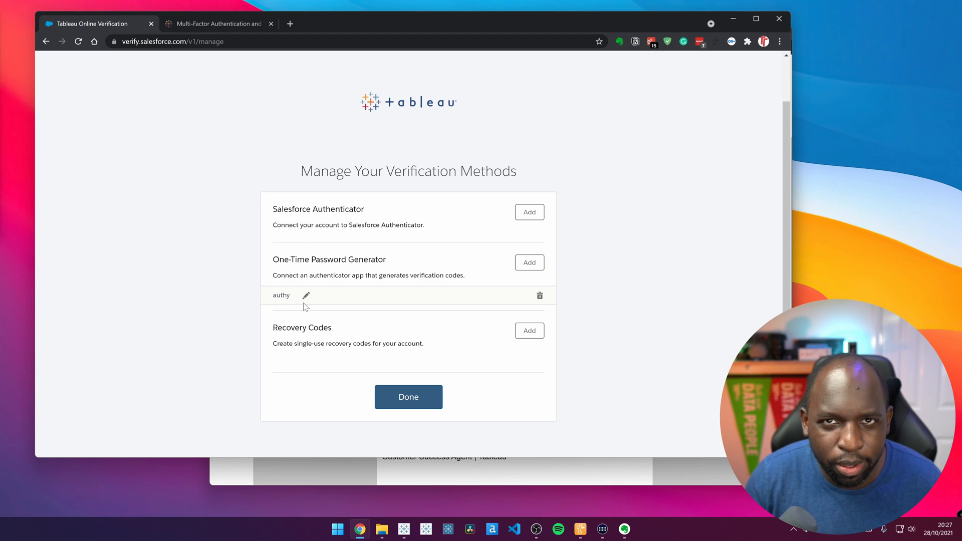
{"action": "mouse_move", "coordinate": [306, 295]}
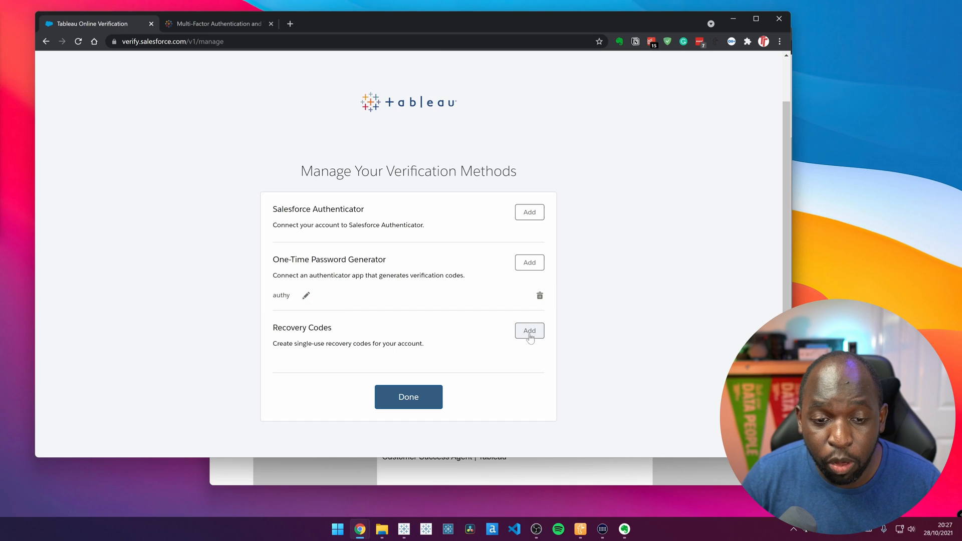
{"action": "left_click", "coordinate": [528, 331]}
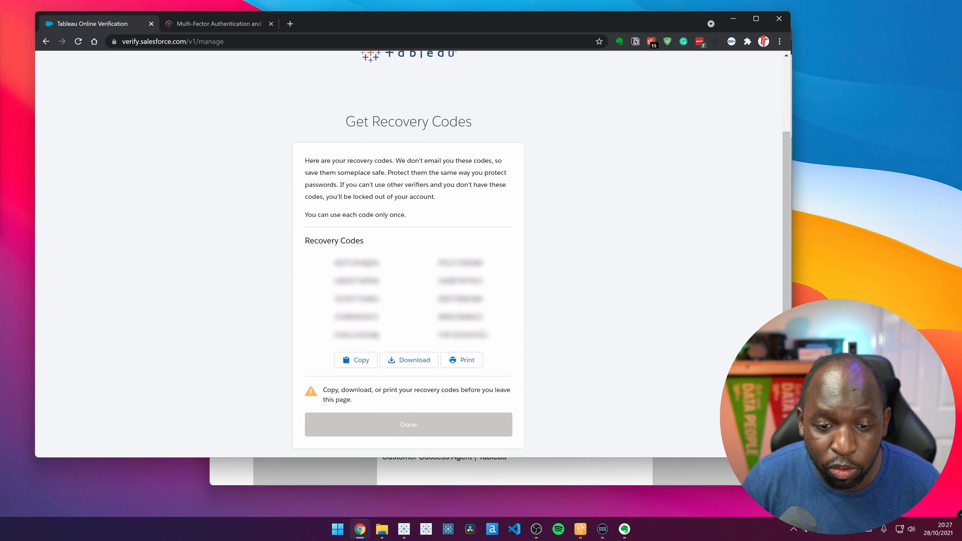
Step: Save a copy of the generated recovery codes and finish
{"action": "left_click", "coordinate": [356, 359]}
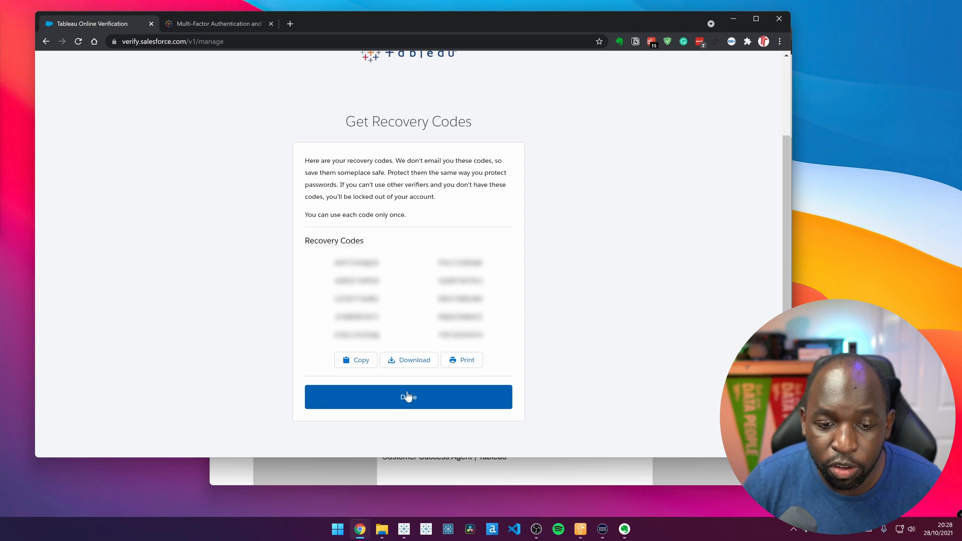
{"action": "left_click", "coordinate": [408, 396]}
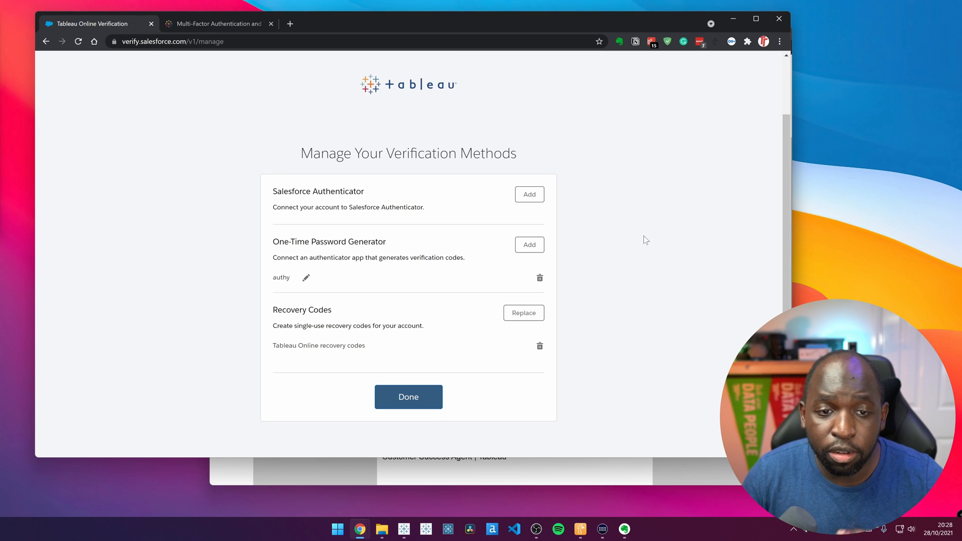
Step: Finish verification management with Done, then switch back to the MFA help article tab
{"action": "left_click", "coordinate": [407, 397]}
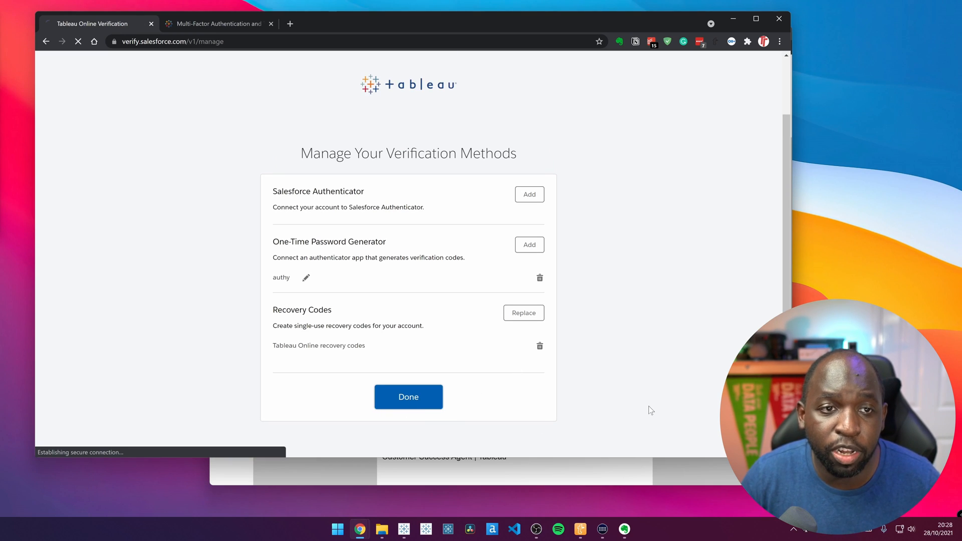
{"action": "left_click", "coordinate": [408, 396]}
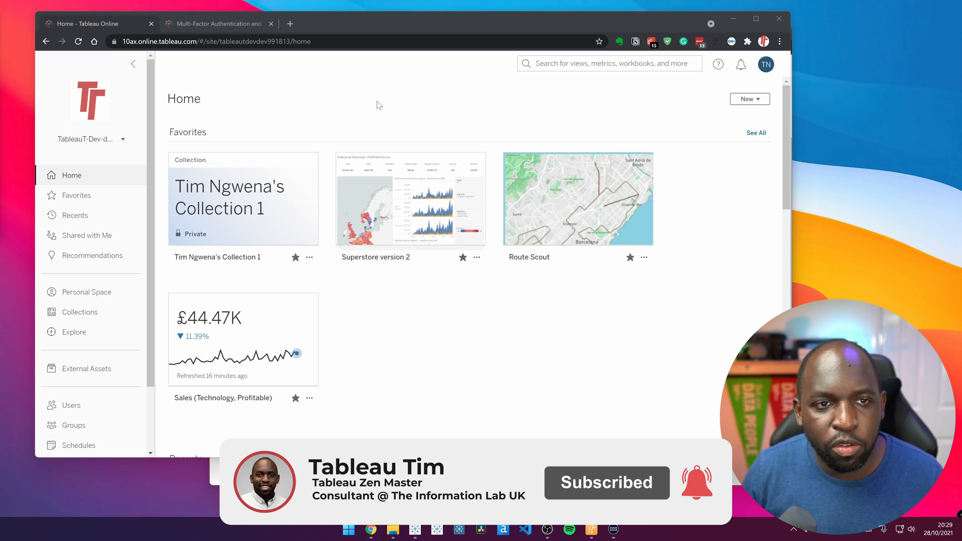
{"action": "left_click", "coordinate": [215, 24]}
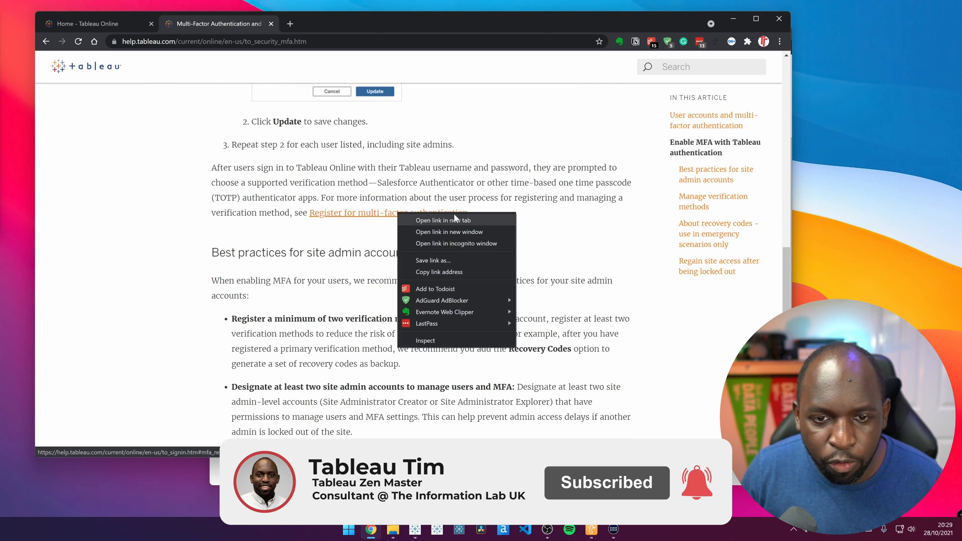
Step: Open 'Register for multi-factor authentication' in a new tab and scroll to regaining locked-out access
{"action": "left_click", "coordinate": [443, 219]}
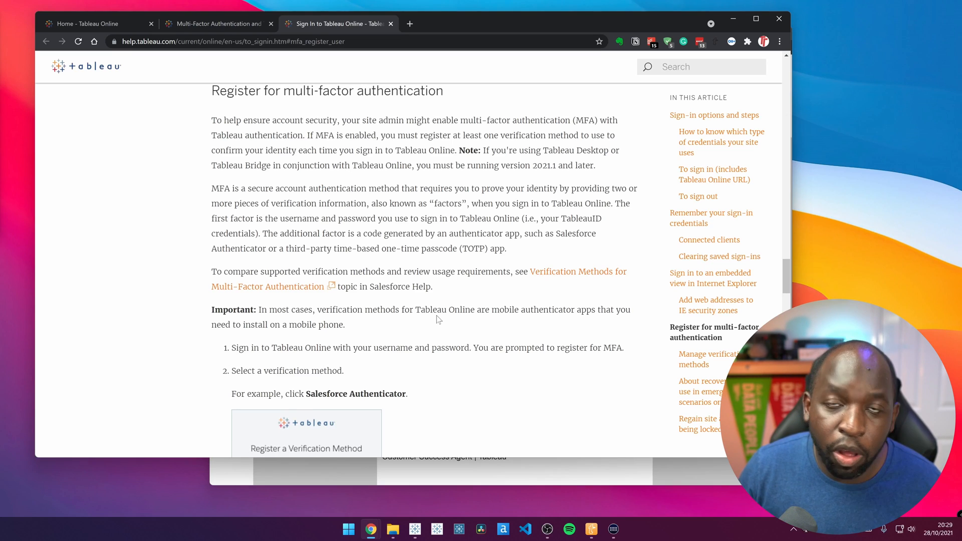
{"action": "scroll", "scroll_direction": "down", "scroll_amount": 3}
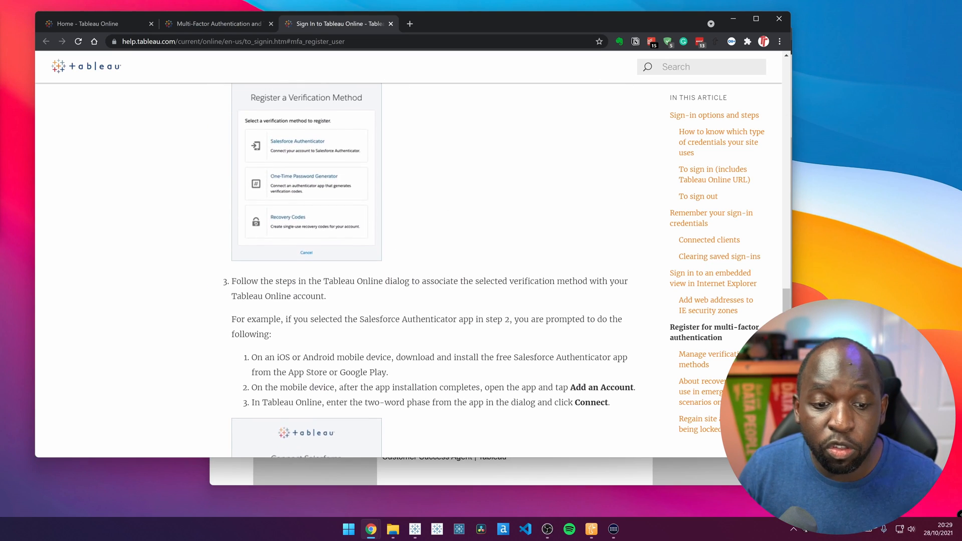
{"action": "scroll", "scroll_direction": "down", "scroll_amount": 3}
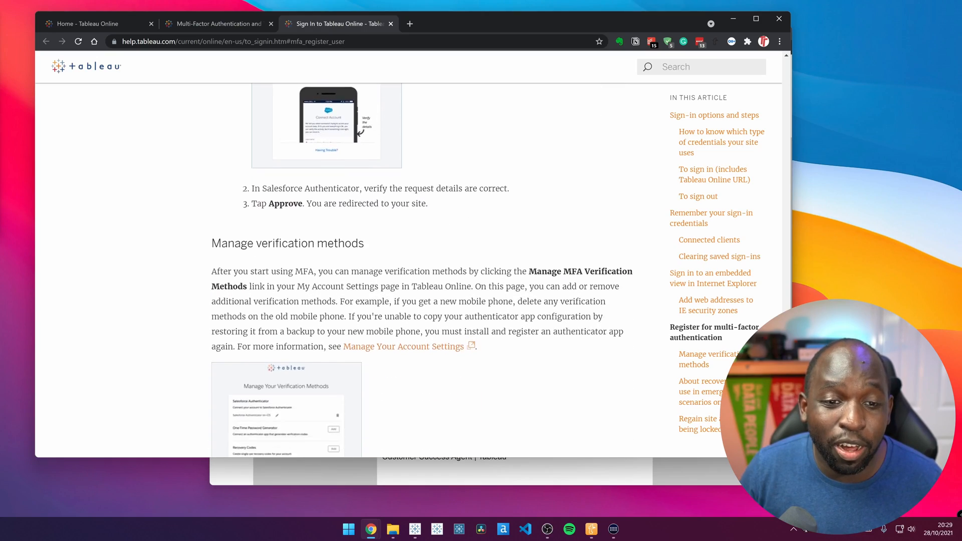
{"action": "scroll", "scroll_direction": "down", "scroll_amount": 3}
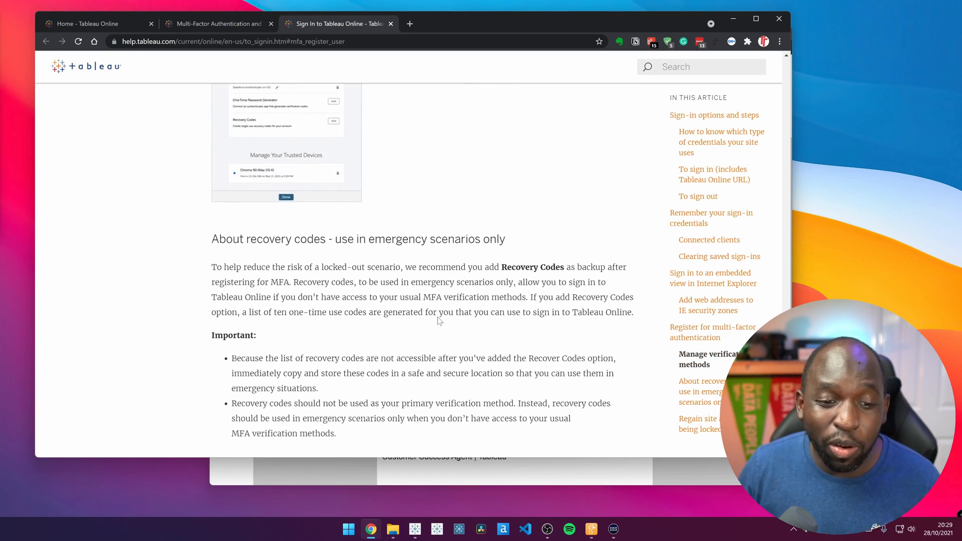
{"action": "scroll", "scroll_direction": "down", "scroll_amount": 3}
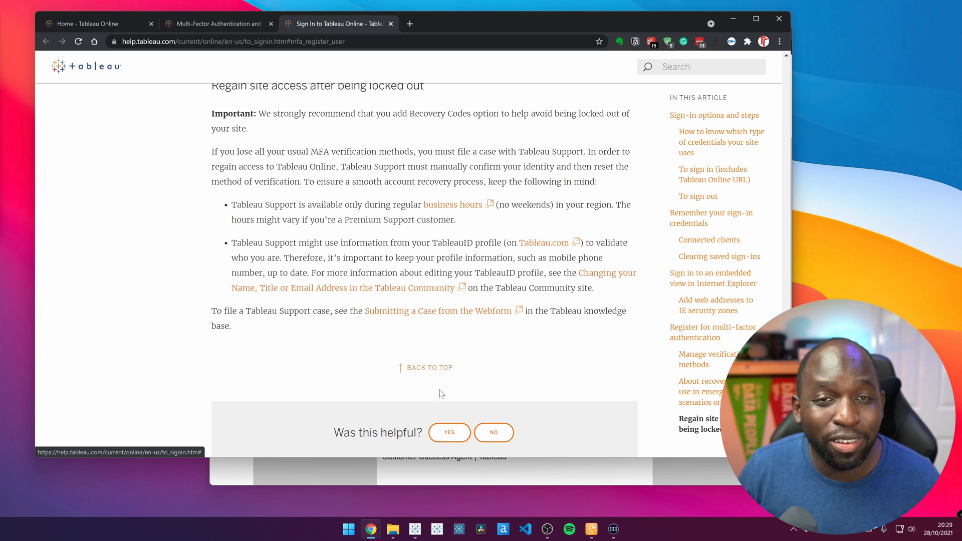
{"action": "mouse_move", "coordinate": [440, 361]}
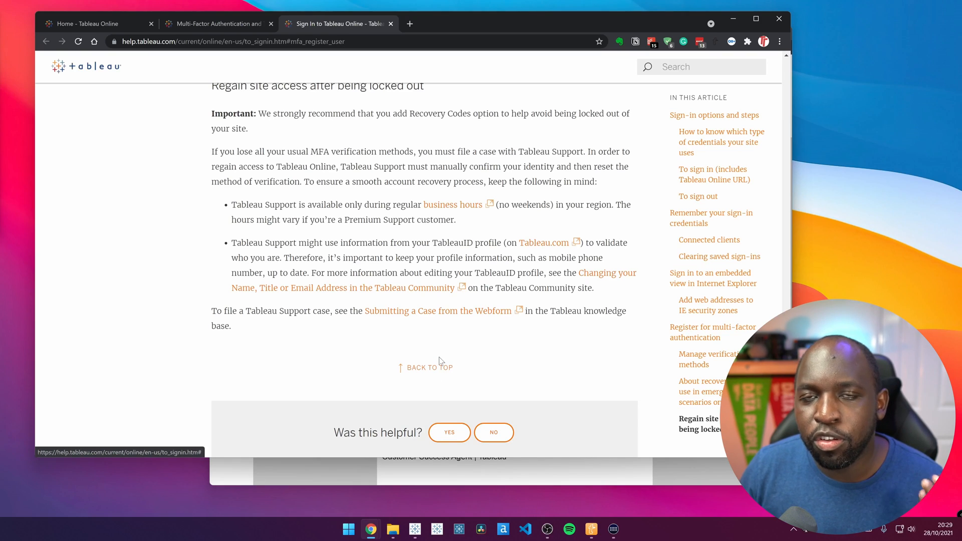